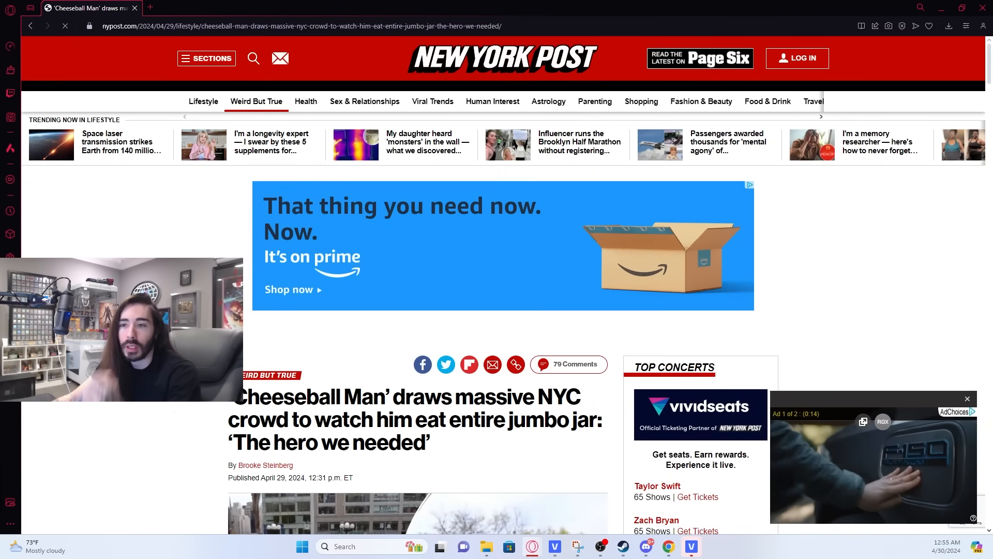
- Dismiss the floating video player and scroll the Cheeseball Man article to the embedded X crowd video
scroll(down, 3)
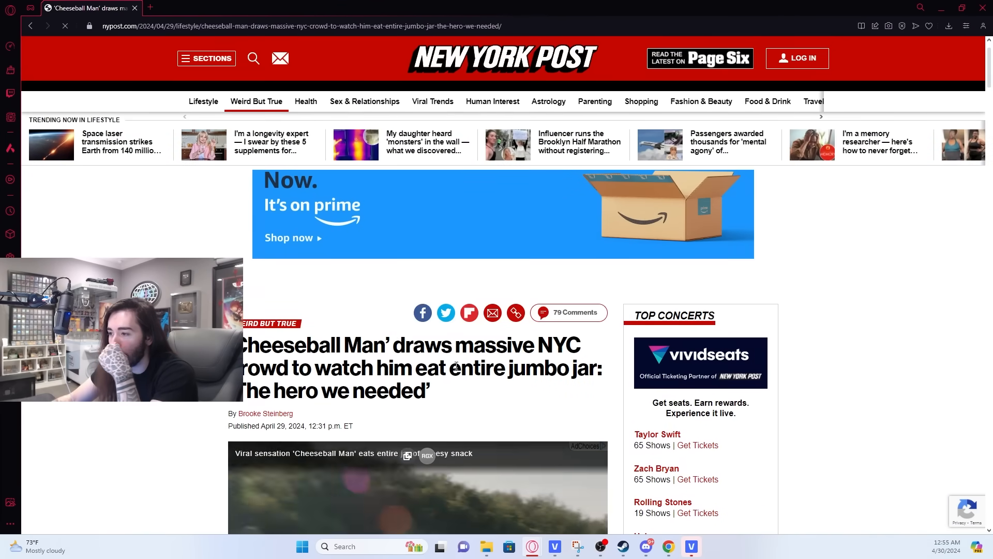
mouse_move(480, 418)
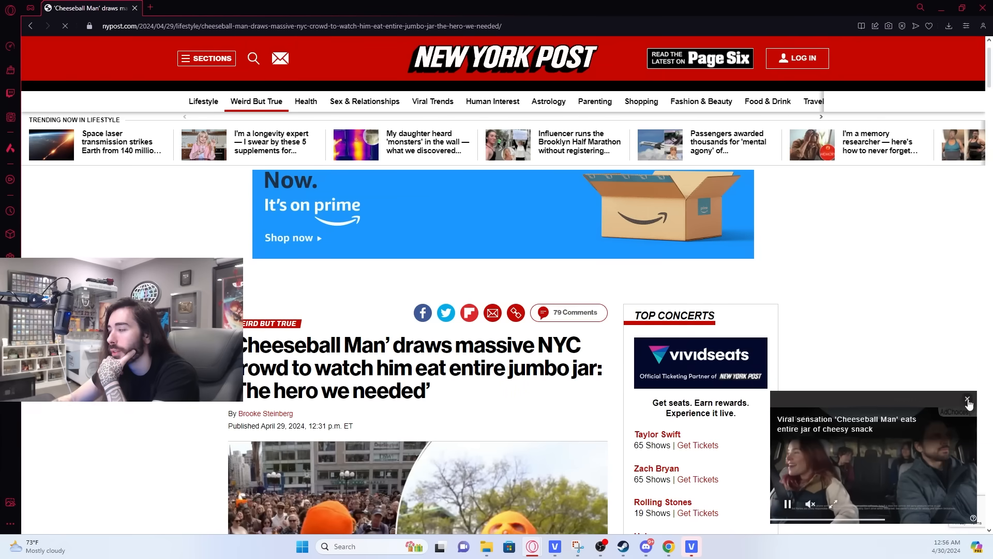
click(968, 400)
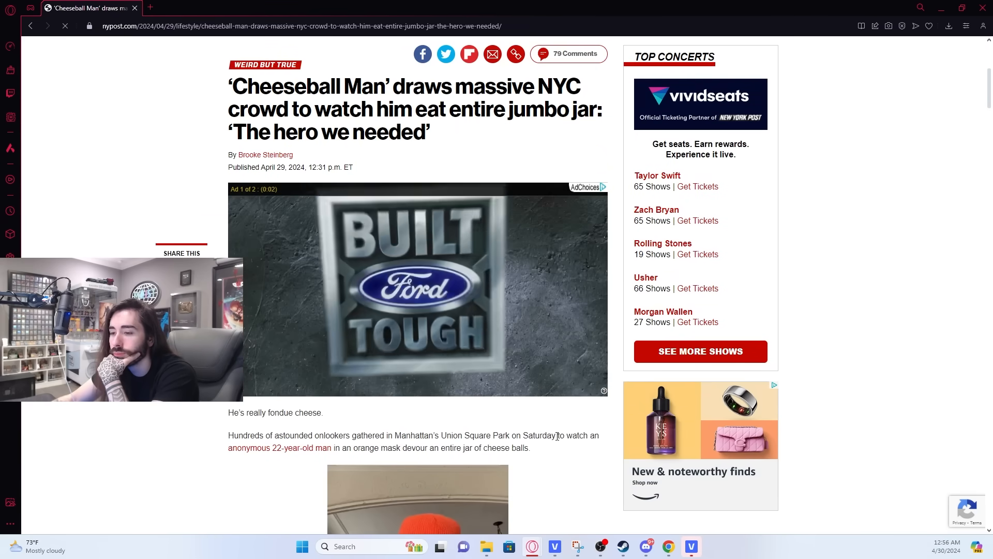
scroll(down, 3)
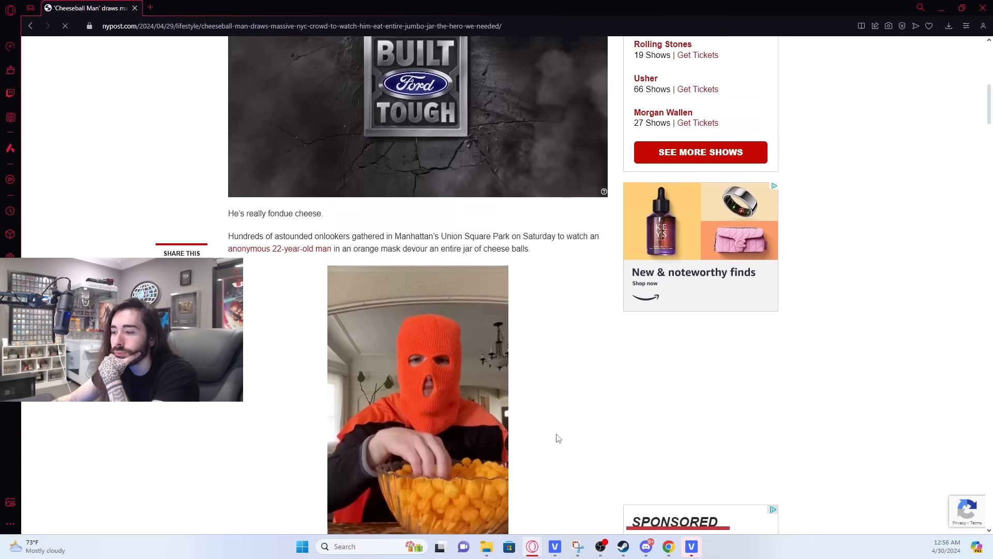
scroll(down, 3)
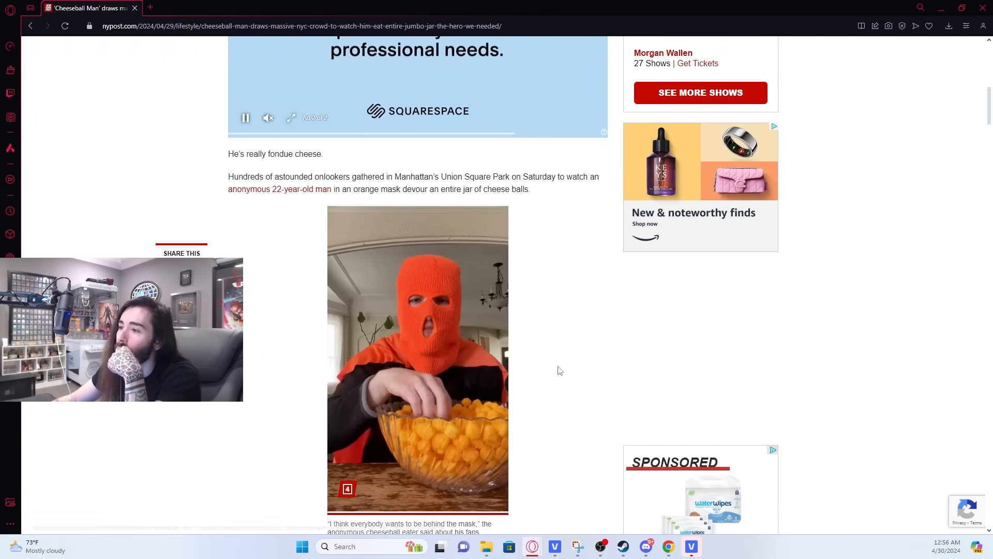
scroll(down, 3)
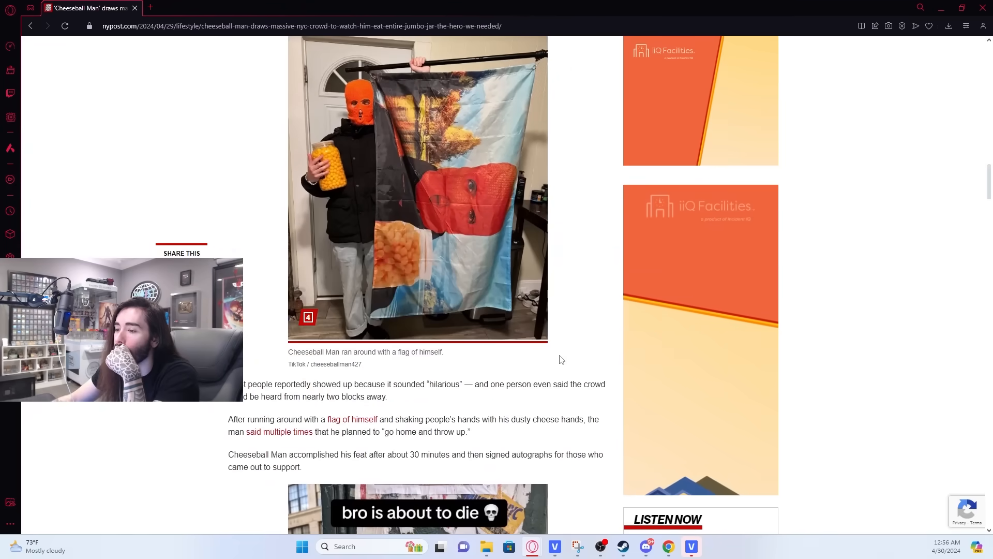
scroll(down, 3)
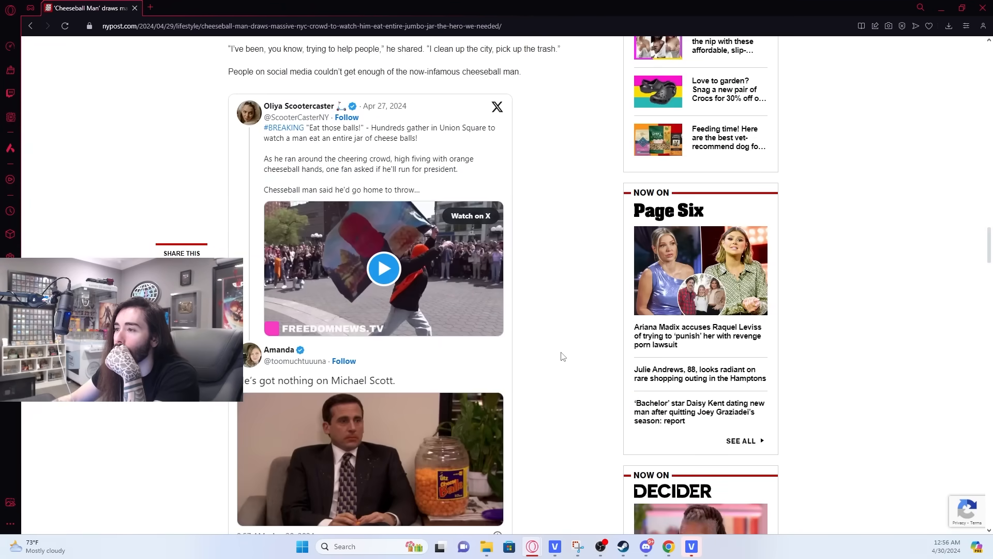
scroll(up, 3)
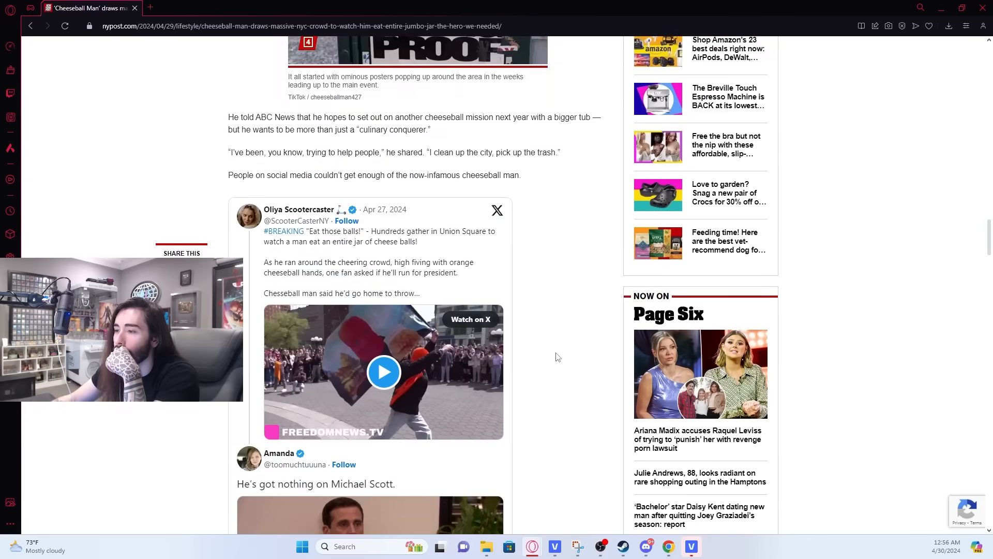
scroll(down, 3)
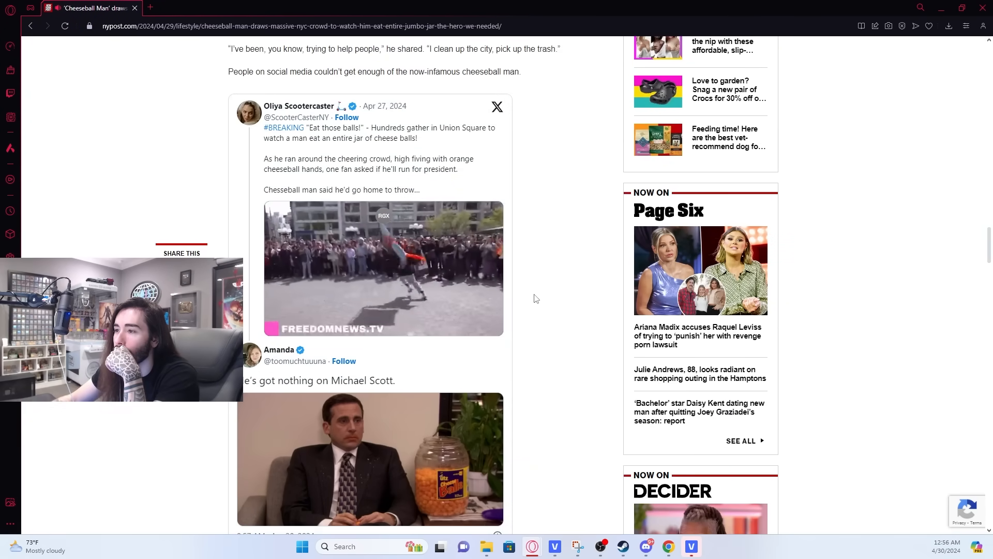
- Play the embedded Union Square crowd video, then open the full post on X
click(383, 268)
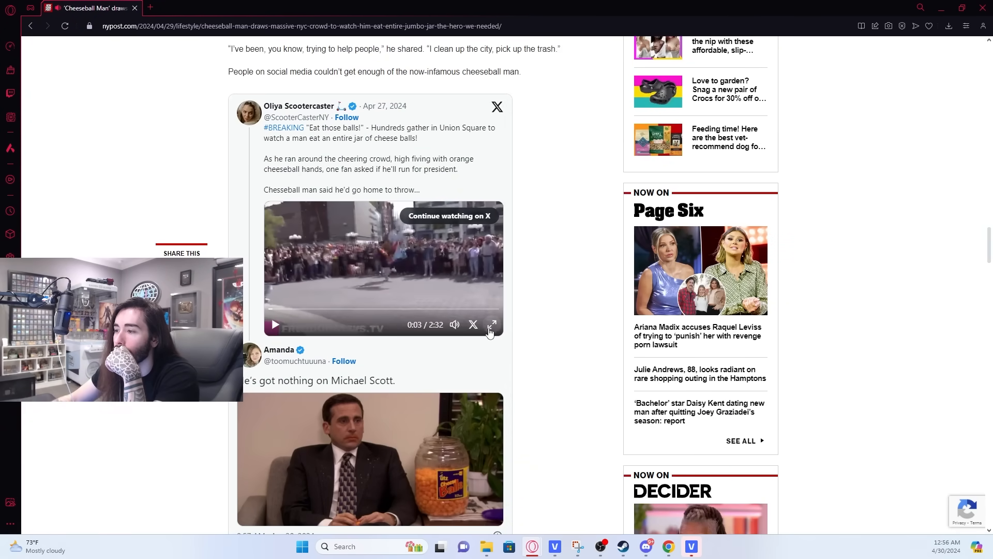
click(493, 324)
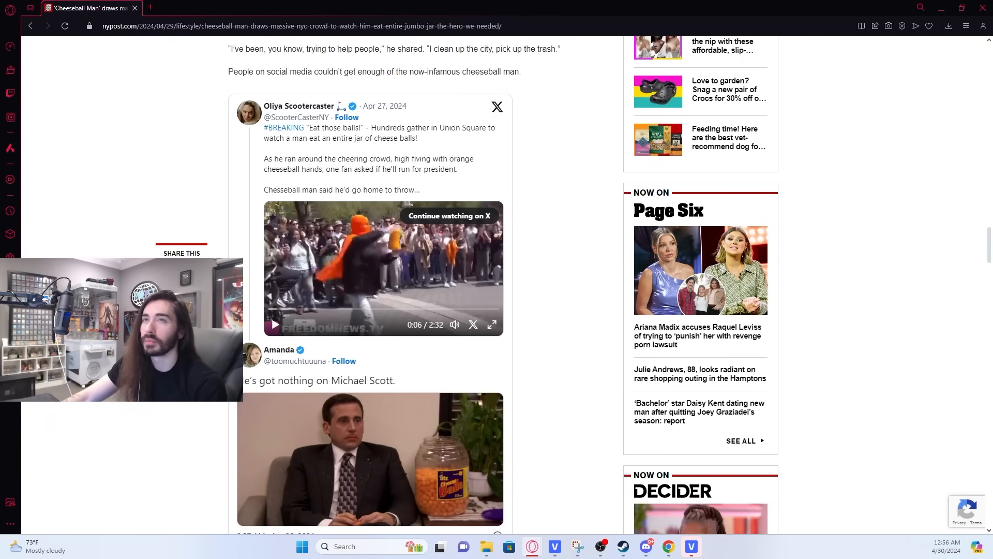
click(449, 215)
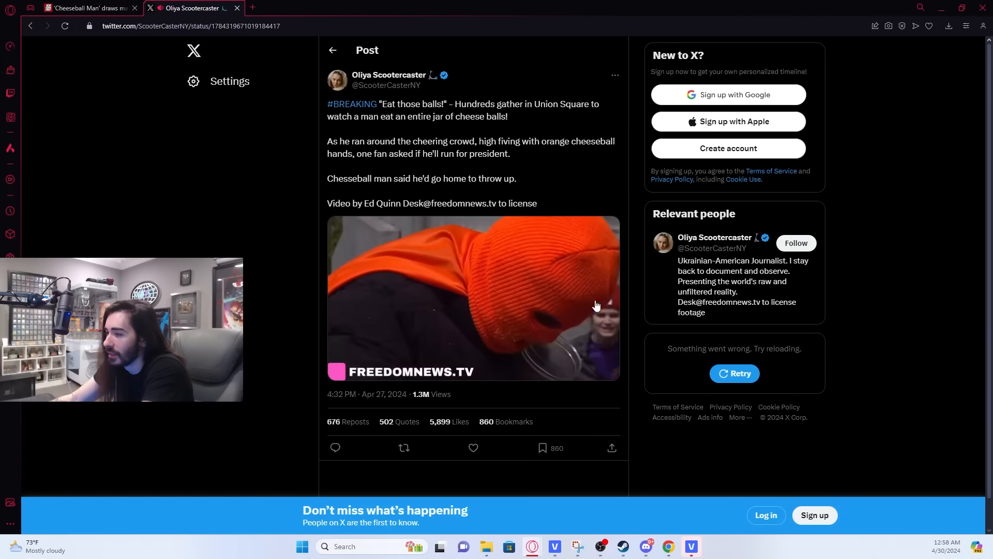
click(86, 7)
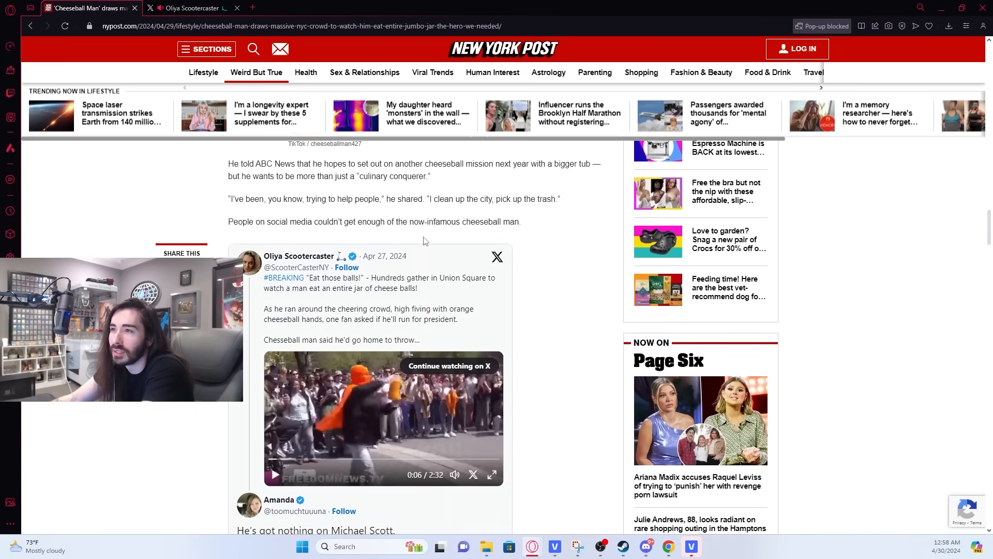
scroll(up, 3)
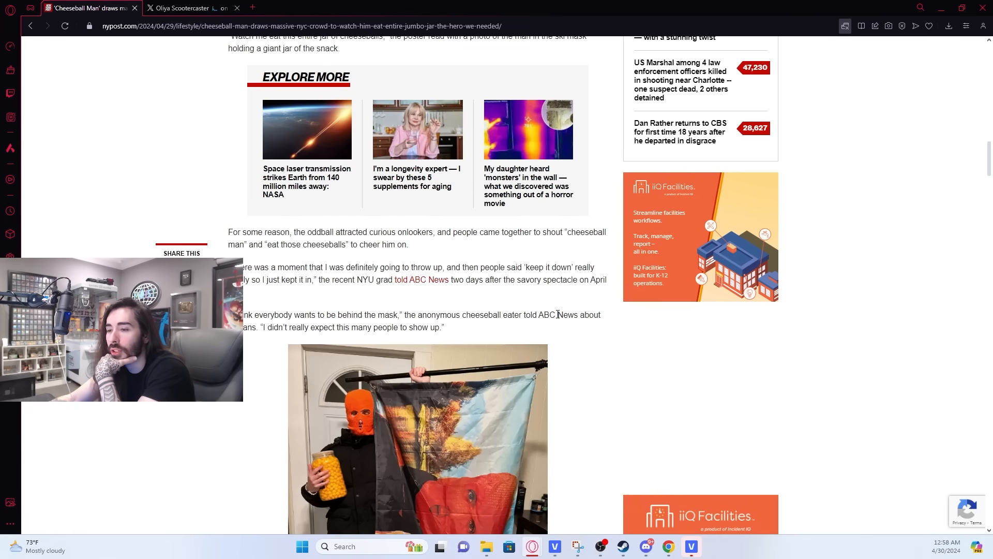
scroll(down, 3)
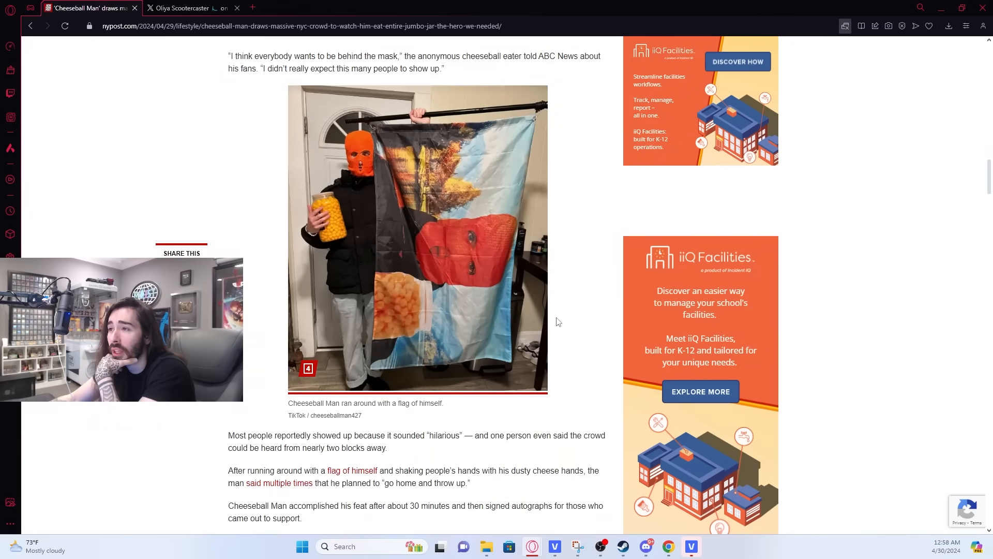
mouse_move(493, 435)
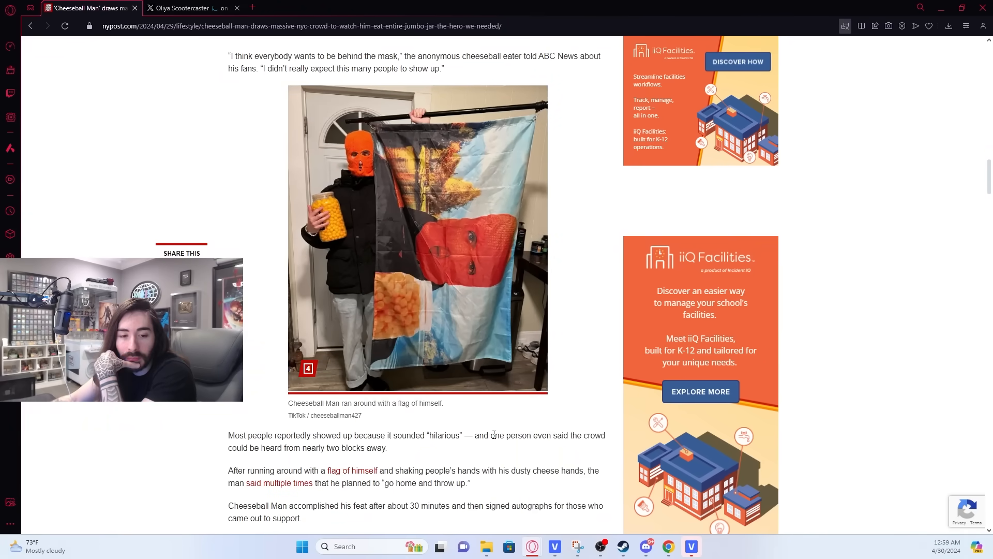
scroll(down, 3)
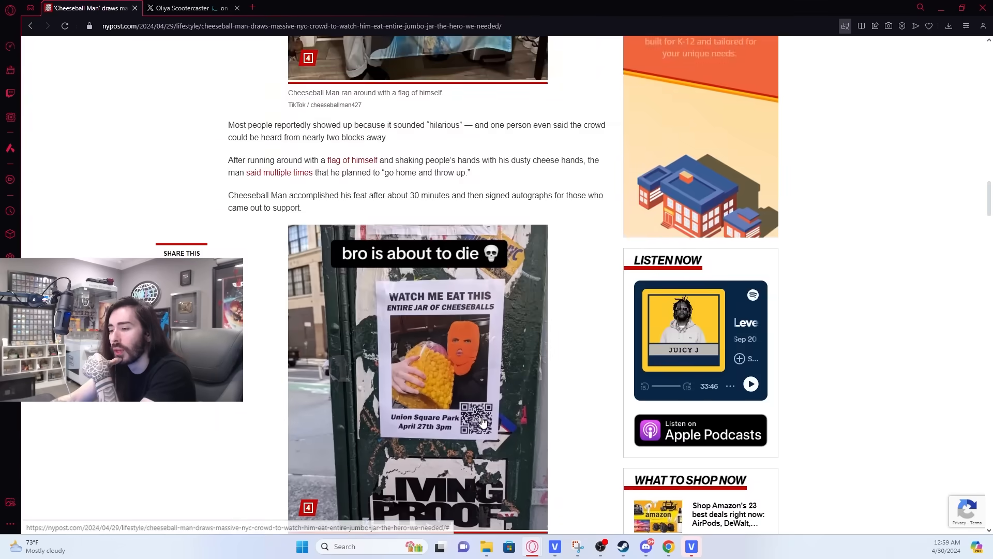
scroll(down, 3)
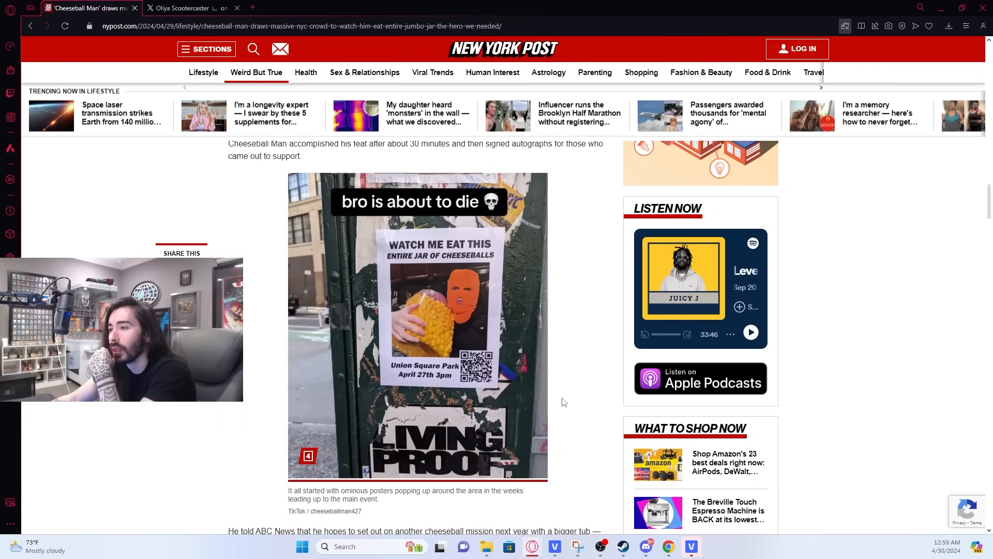
mouse_move(554, 397)
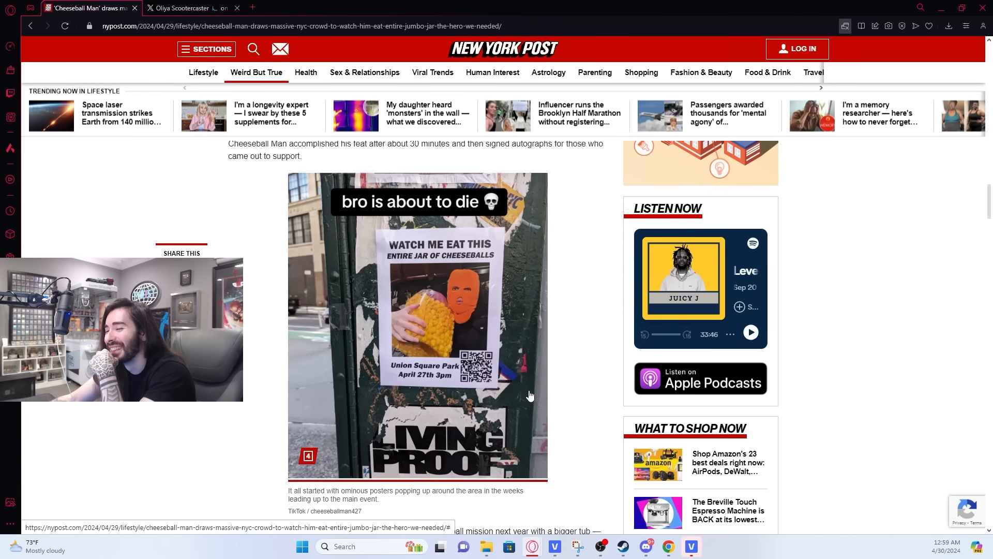
mouse_move(593, 379)
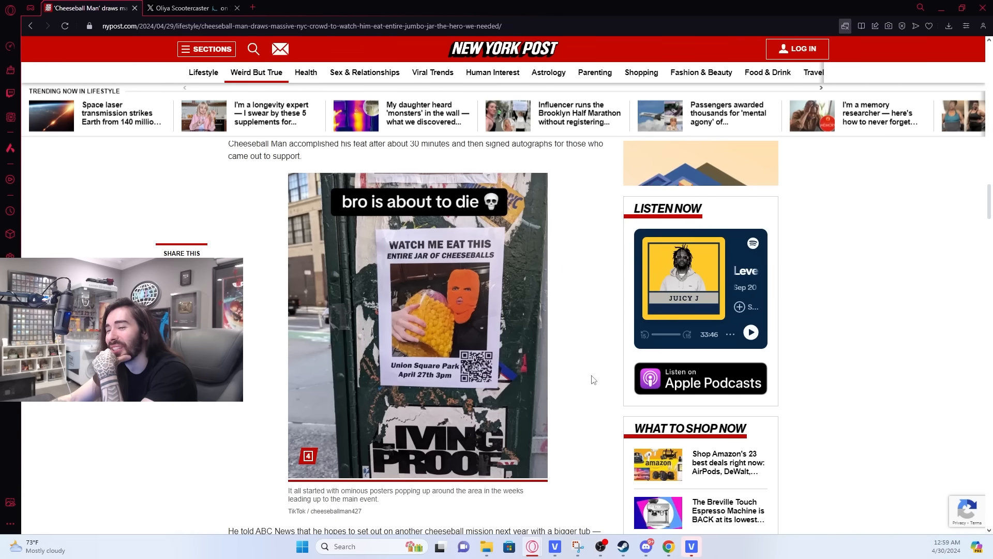
mouse_move(423, 457)
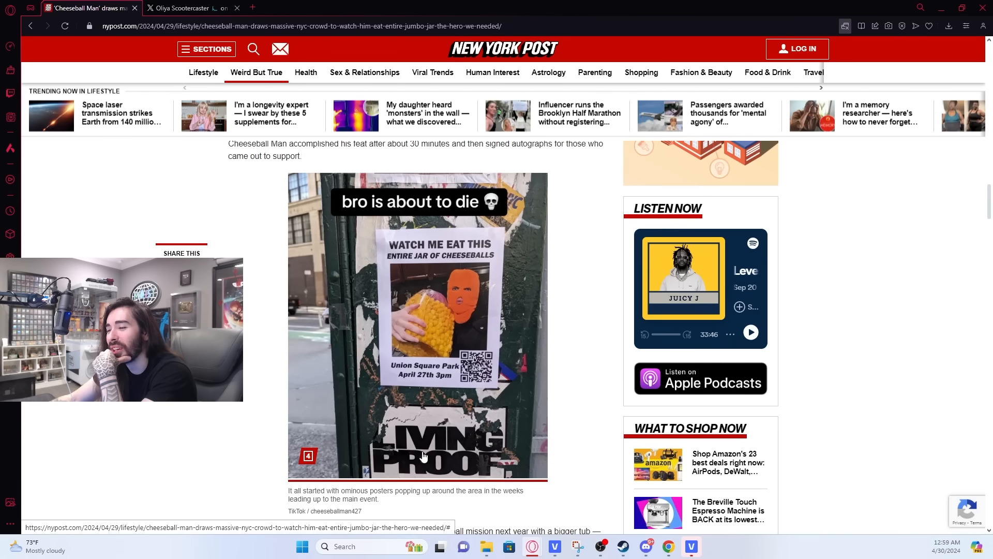
mouse_move(462, 364)
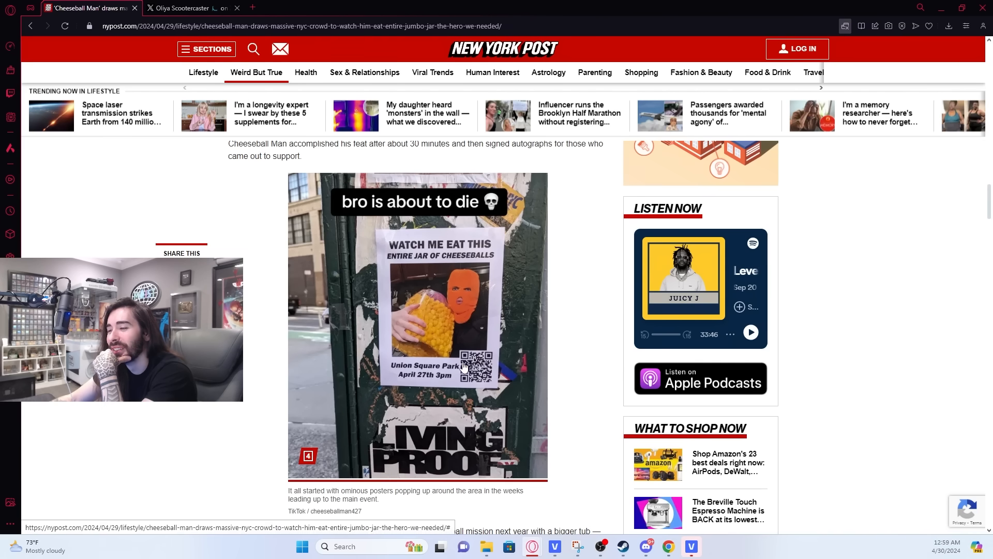
scroll(up, 3)
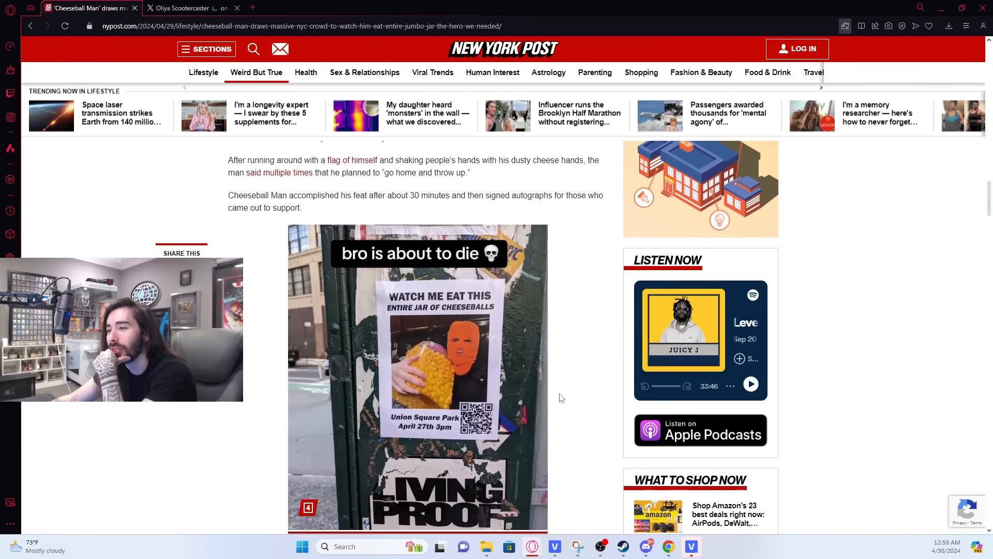
scroll(down, 3)
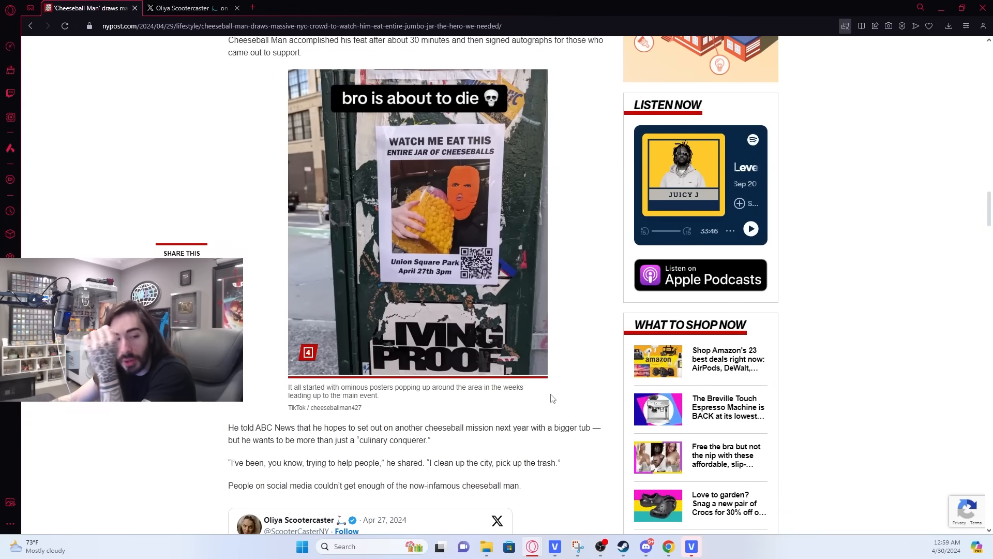
mouse_move(544, 392)
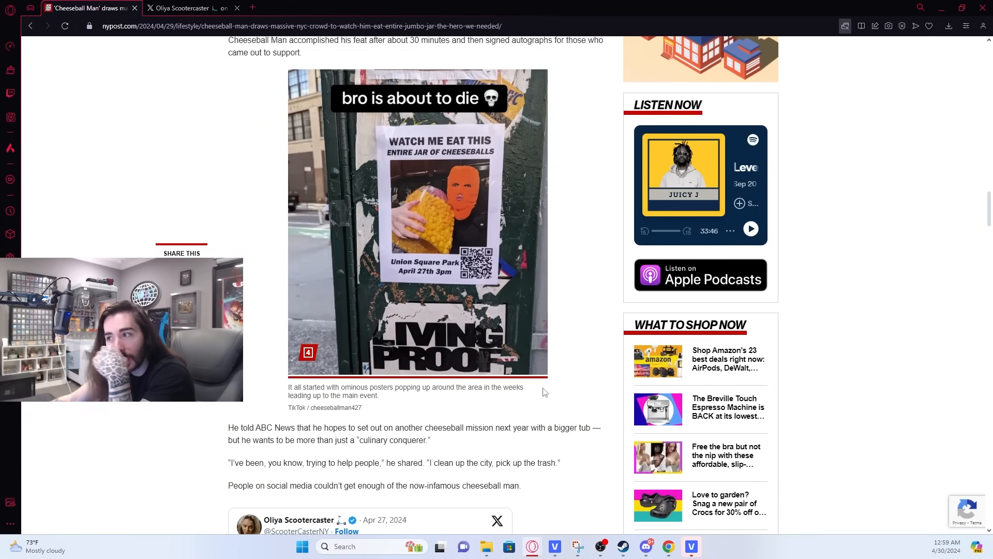
mouse_move(544, 387)
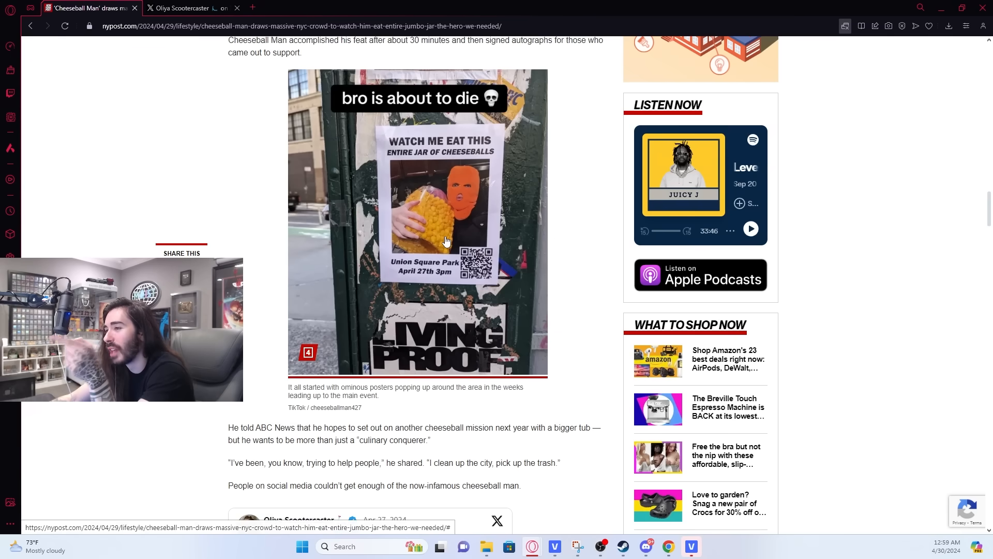
mouse_move(431, 231)
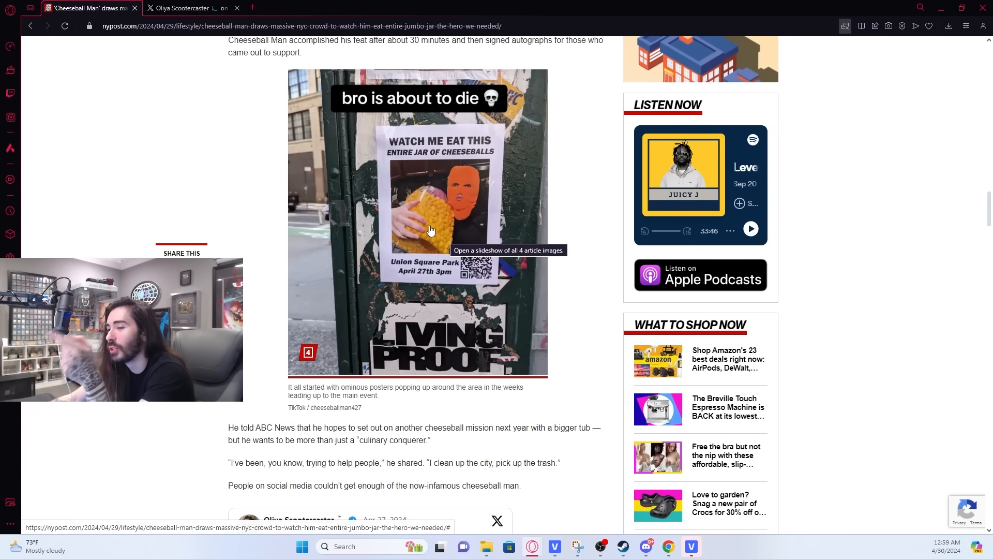
scroll(down, 3)
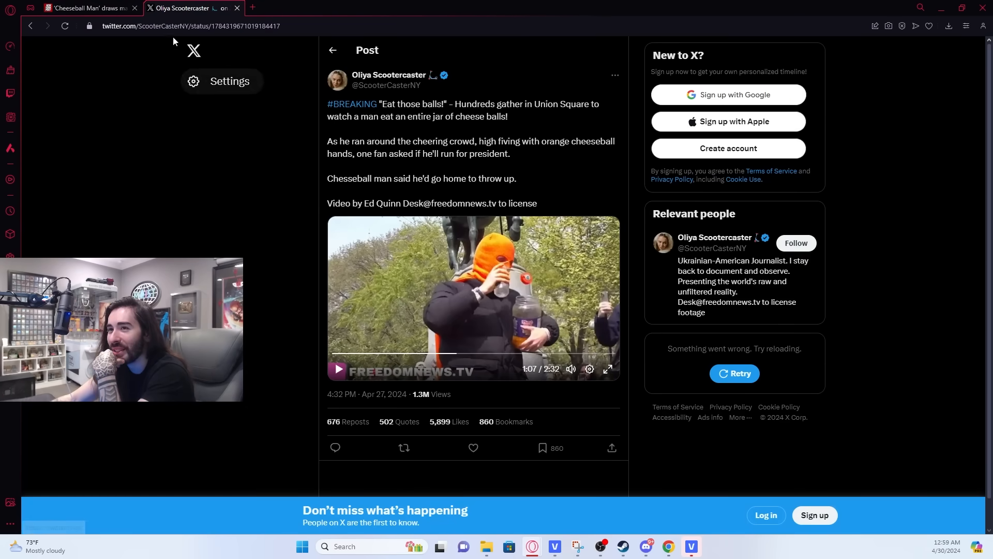
- Watch the Cheeseball Man video on X to 2:13, then close the news browser window
click(85, 8)
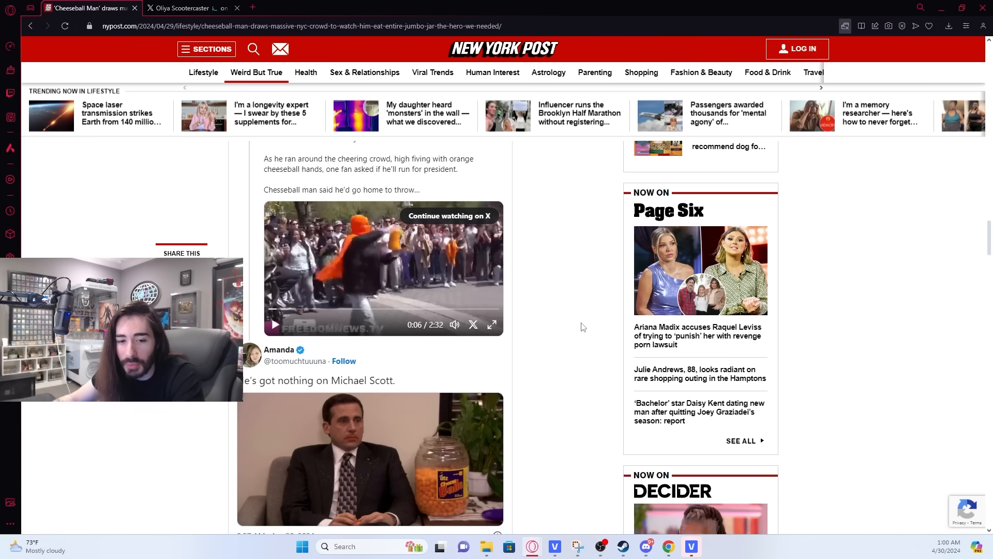
click(186, 7)
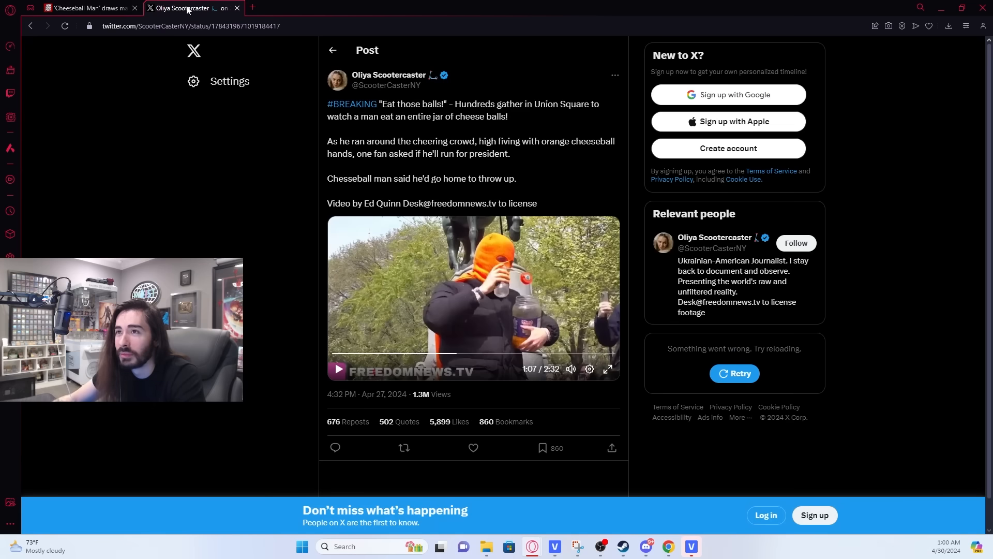
mouse_move(396, 308)
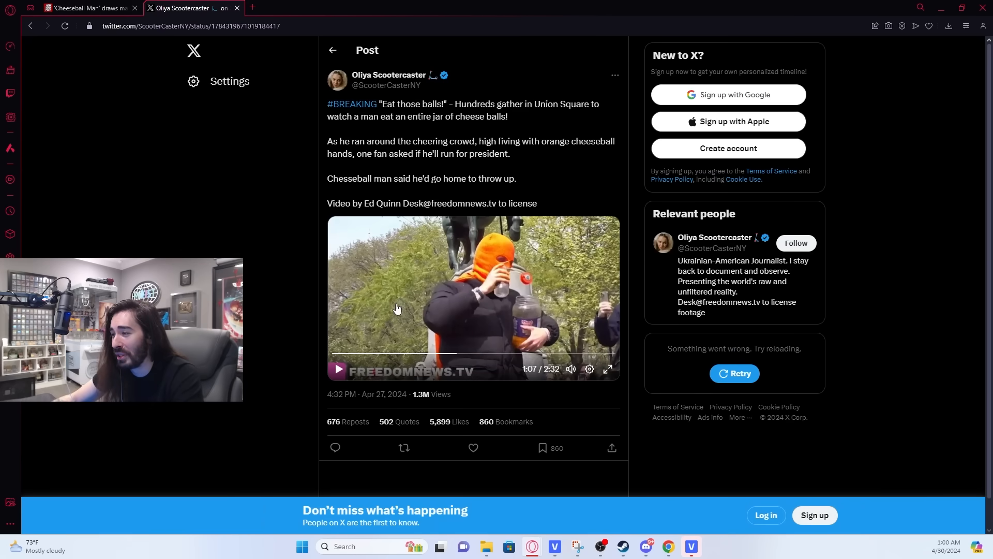
mouse_move(388, 307)
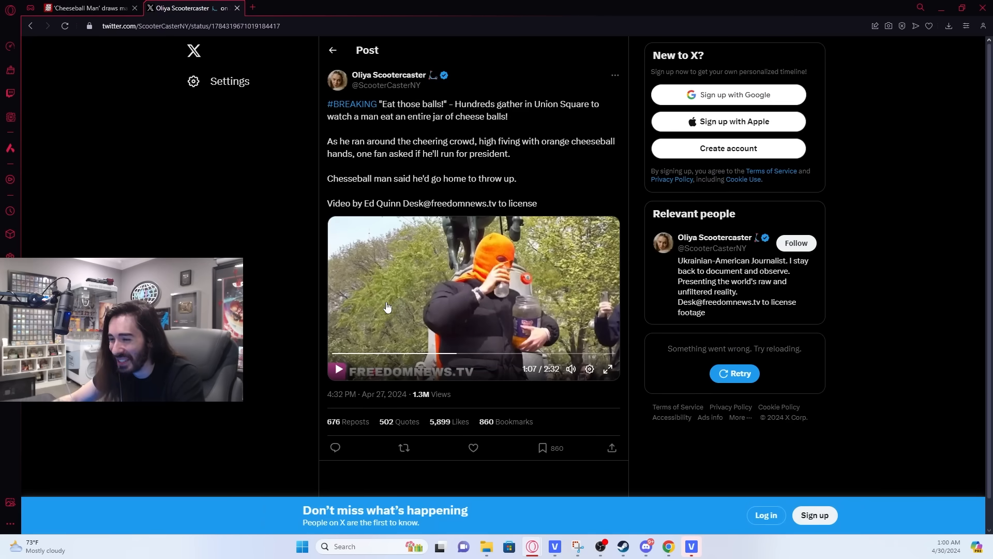
click(499, 353)
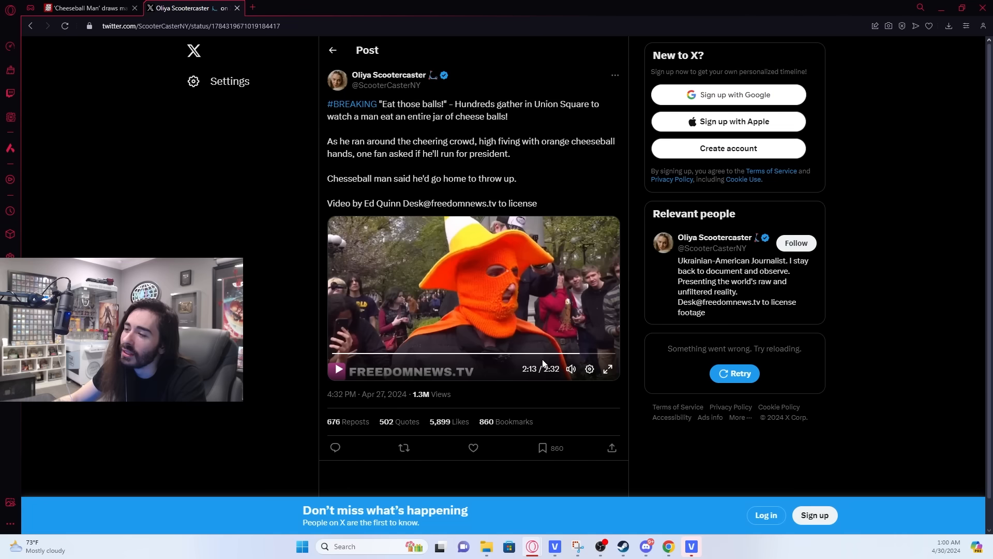
mouse_move(530, 367)
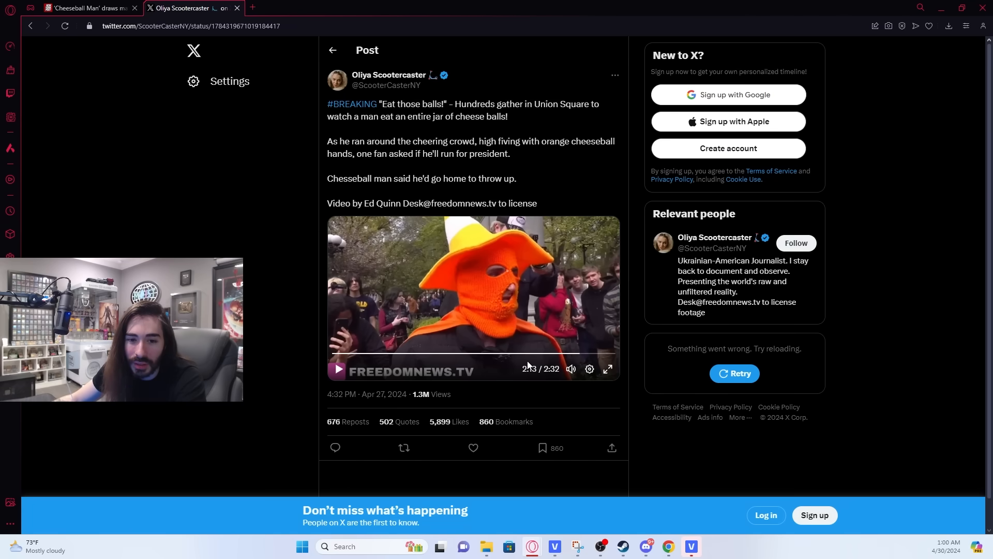
mouse_move(486, 381)
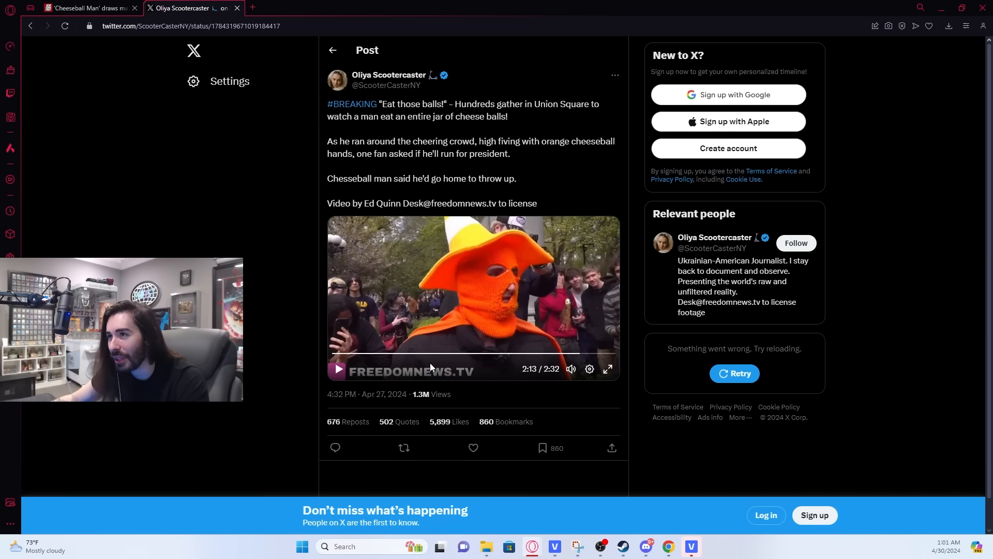
mouse_move(954, 60)
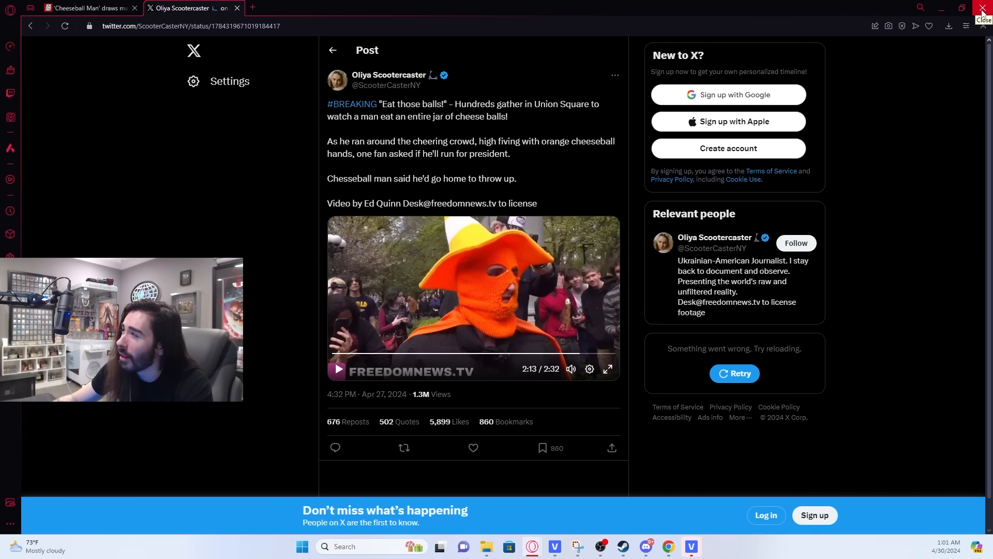
click(984, 8)
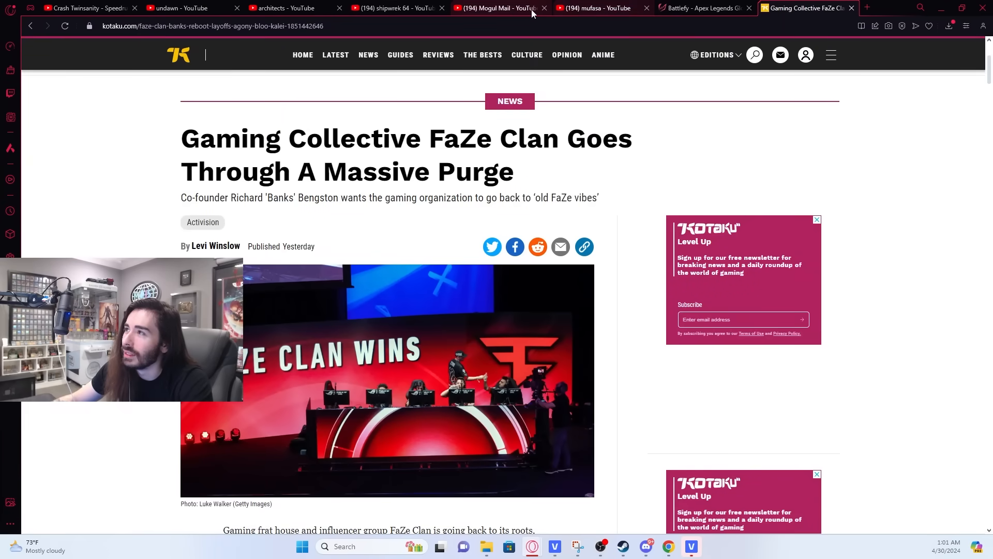
- Search YouTube for 'marques brownlee' via the 'marq' suggestion
click(497, 8)
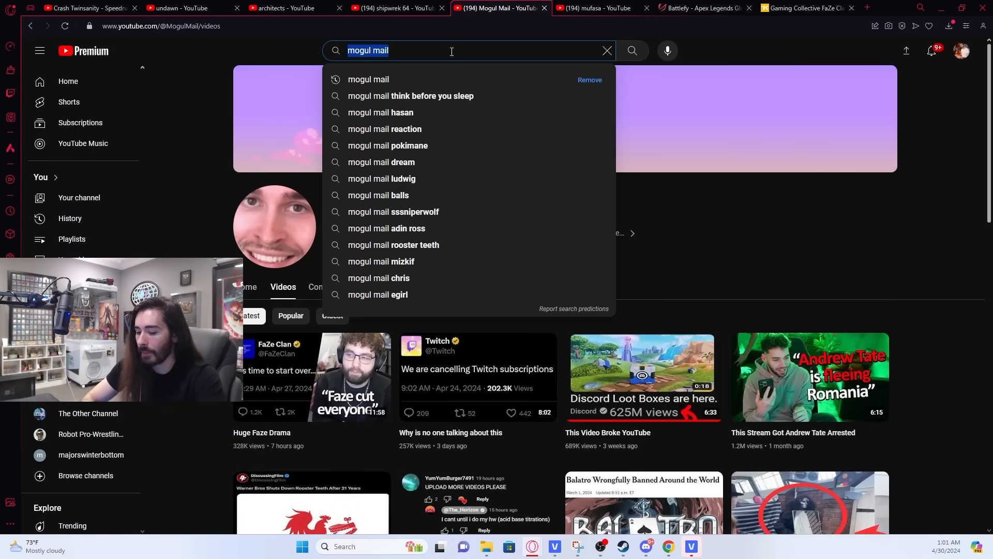
text(marq)
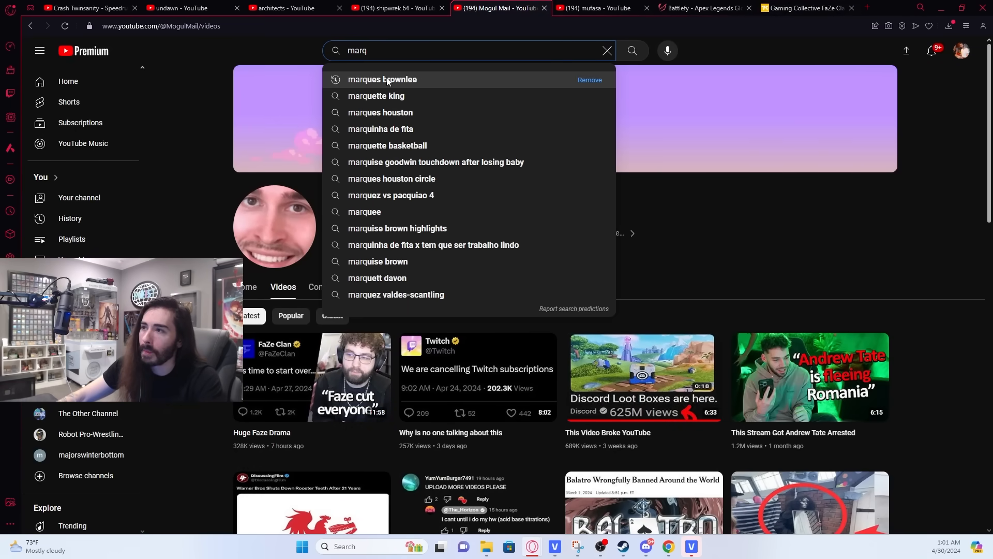
click(381, 79)
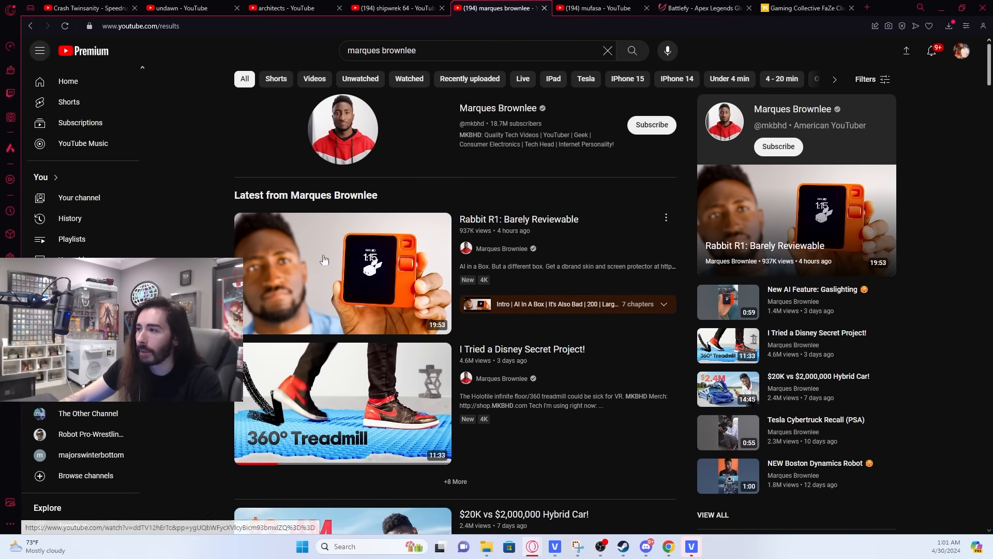
mouse_move(211, 252)
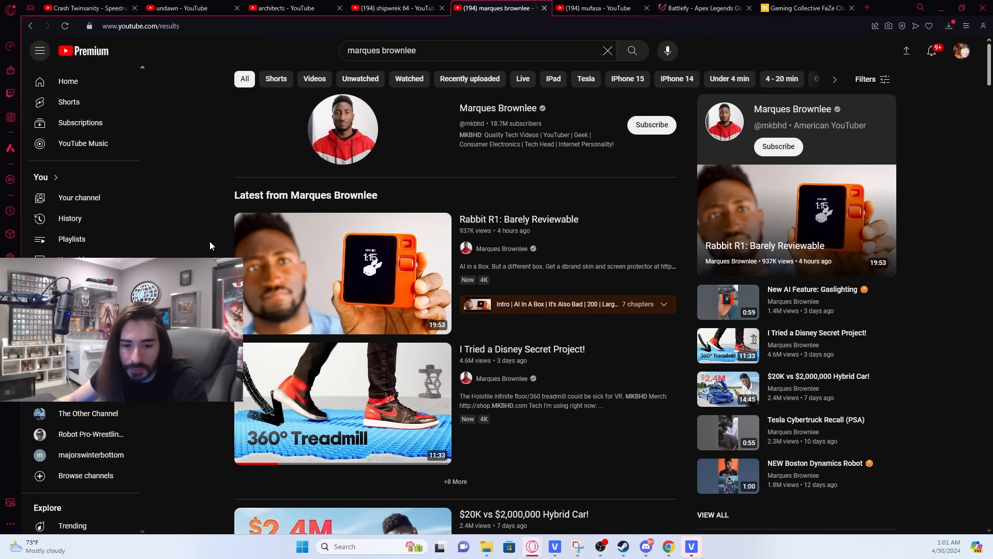
mouse_move(203, 247)
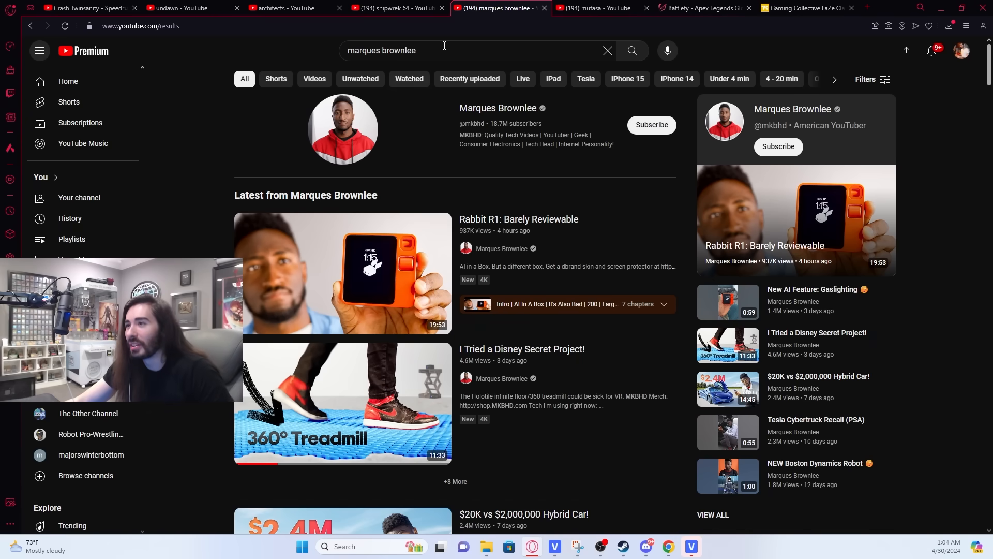
- Extend the search to 'marques brownlee apple vision' and browse the Vision Pro video results
text(apple vi)
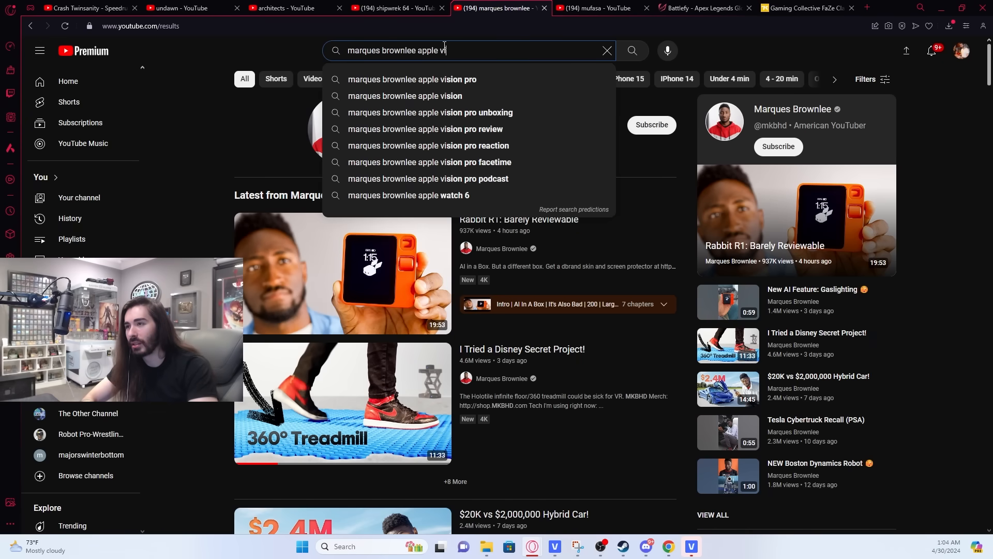
click(403, 96)
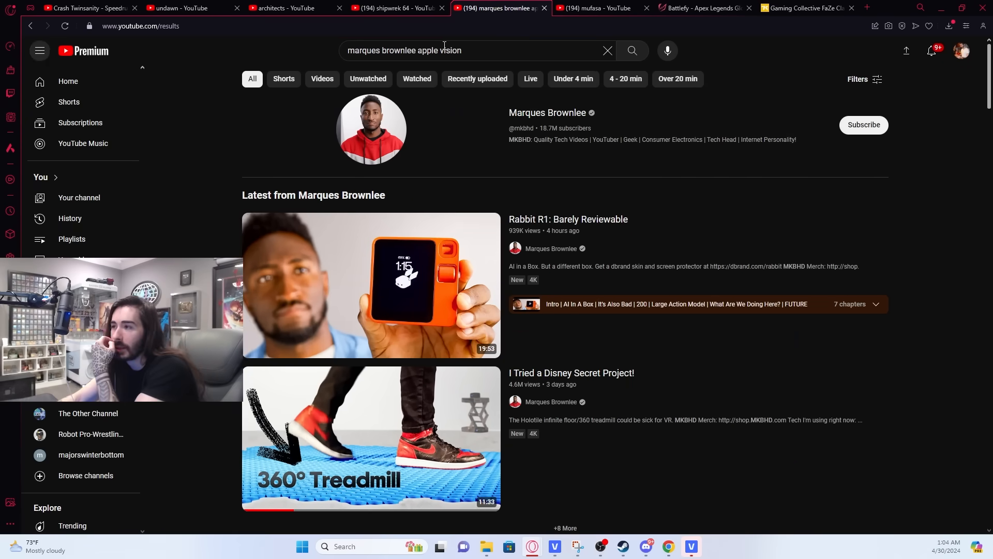
scroll(down, 3)
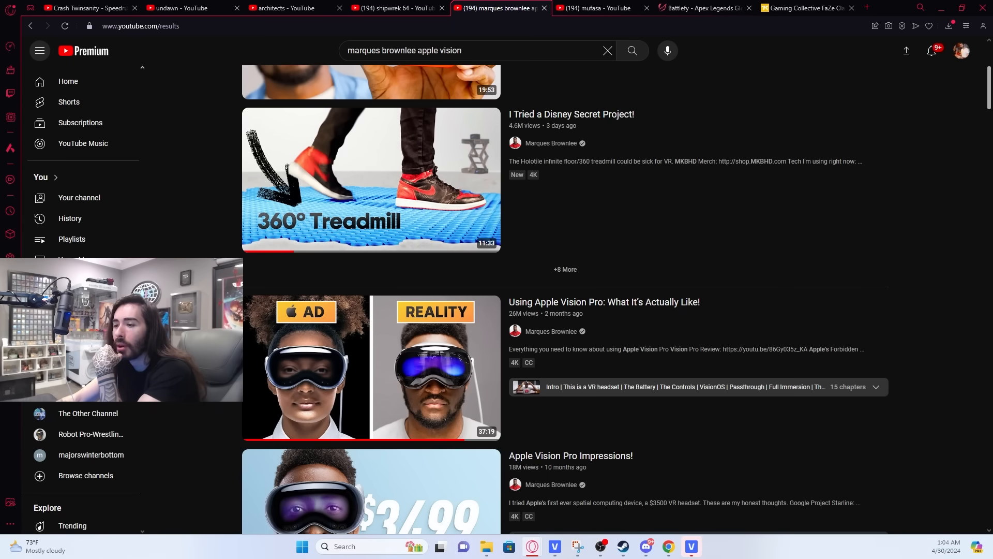
scroll(up, 3)
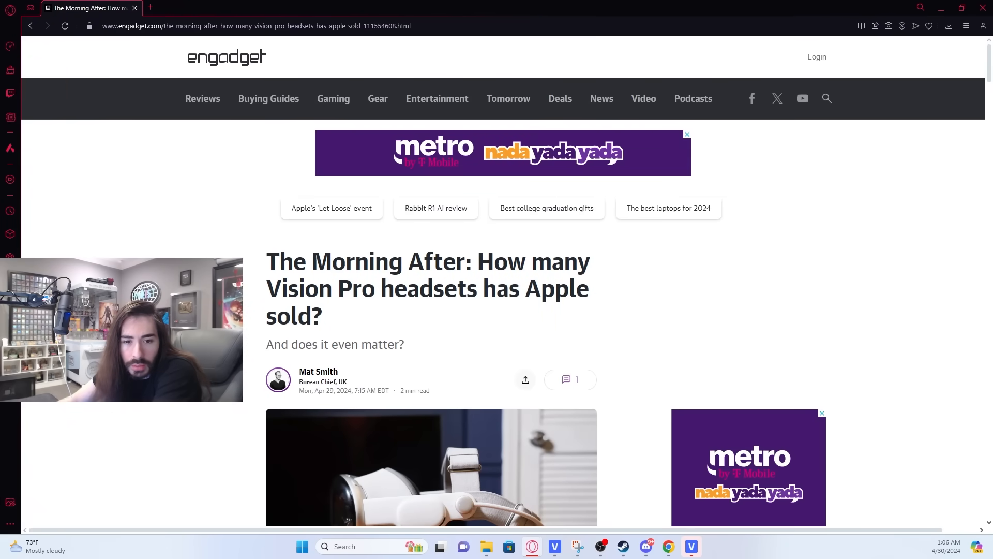
mouse_move(499, 299)
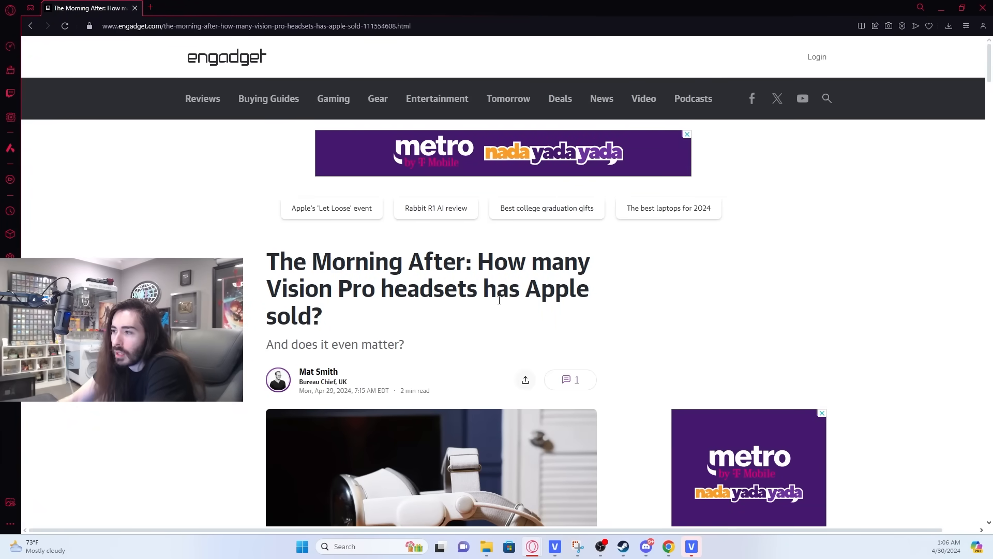
- Read Mat Smith's intro on Vision Pro sales and deselect the one-percent-of-revenue sentence
scroll(down, 3)
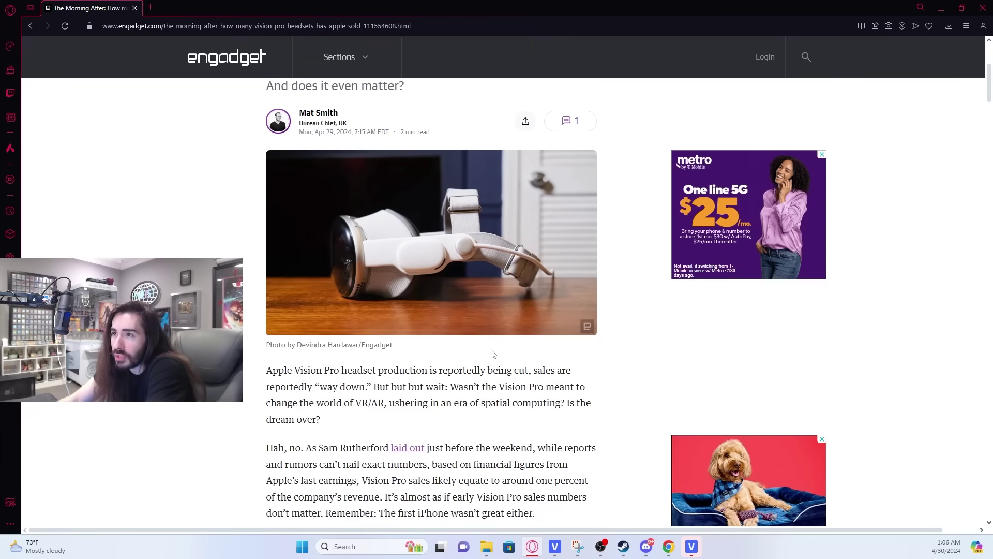
scroll(down, 3)
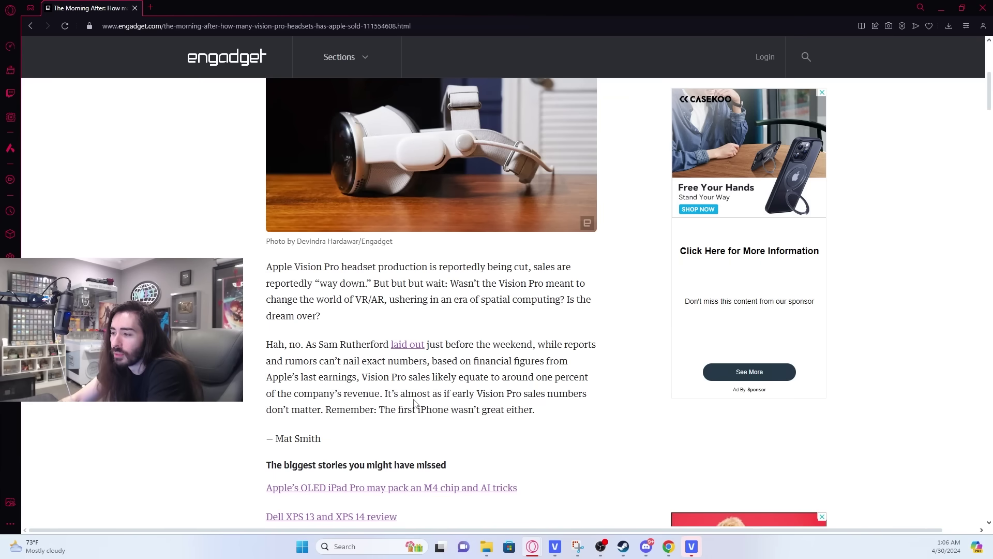
mouse_move(433, 356)
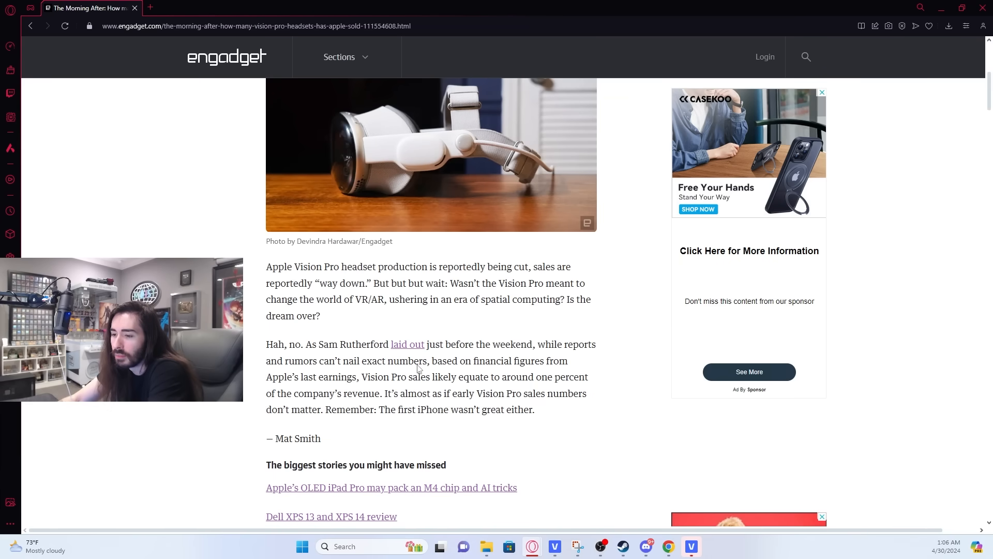
scroll(down, 3)
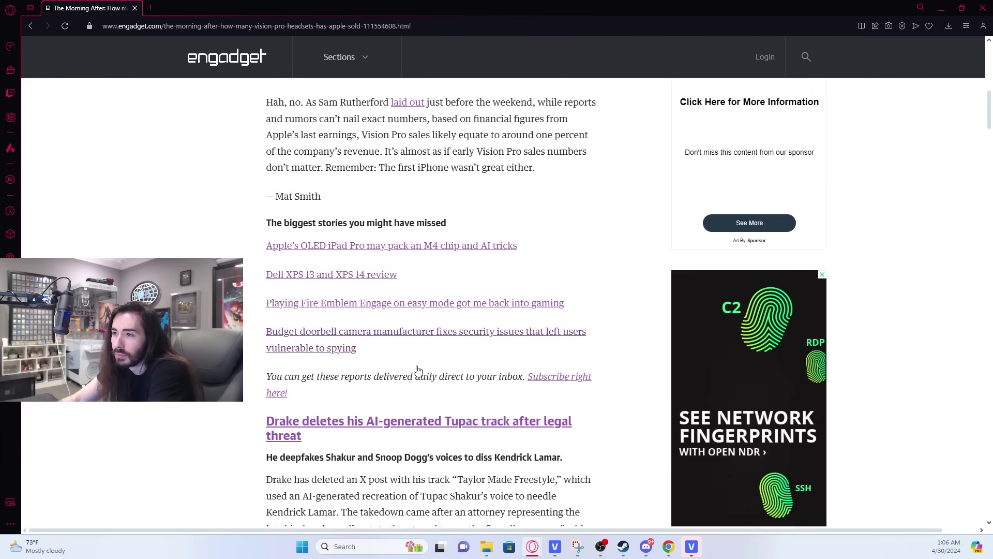
scroll(up, 3)
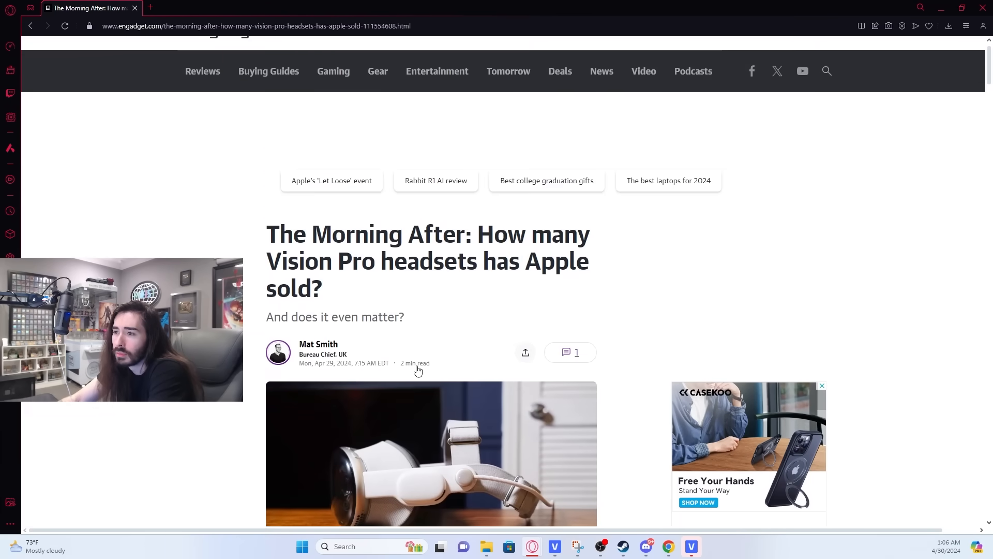
scroll(down, 3)
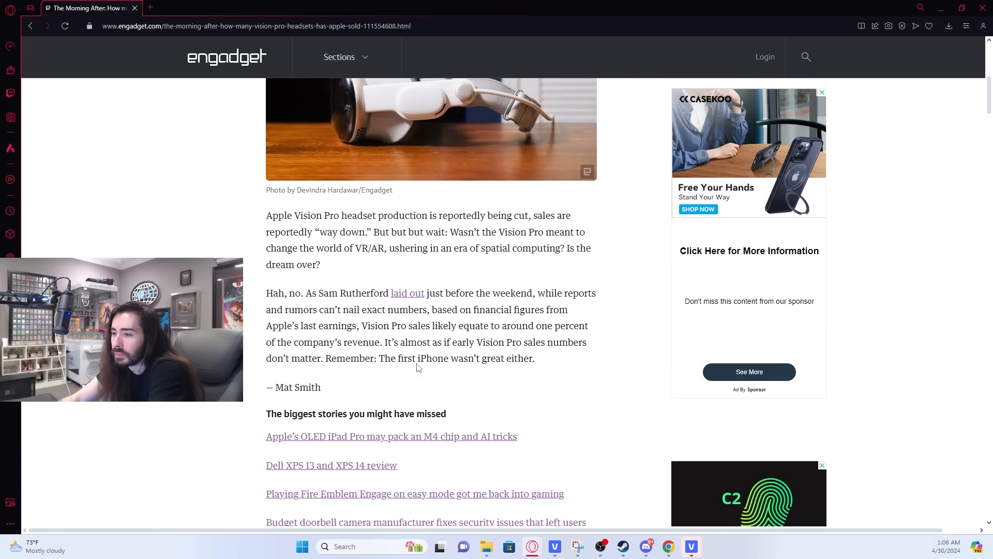
scroll(up, 3)
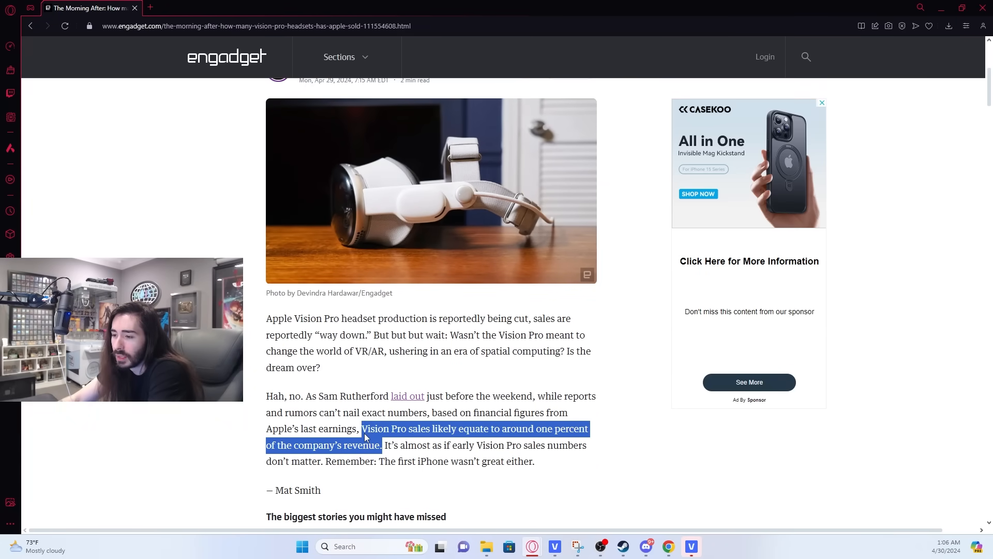
click(594, 424)
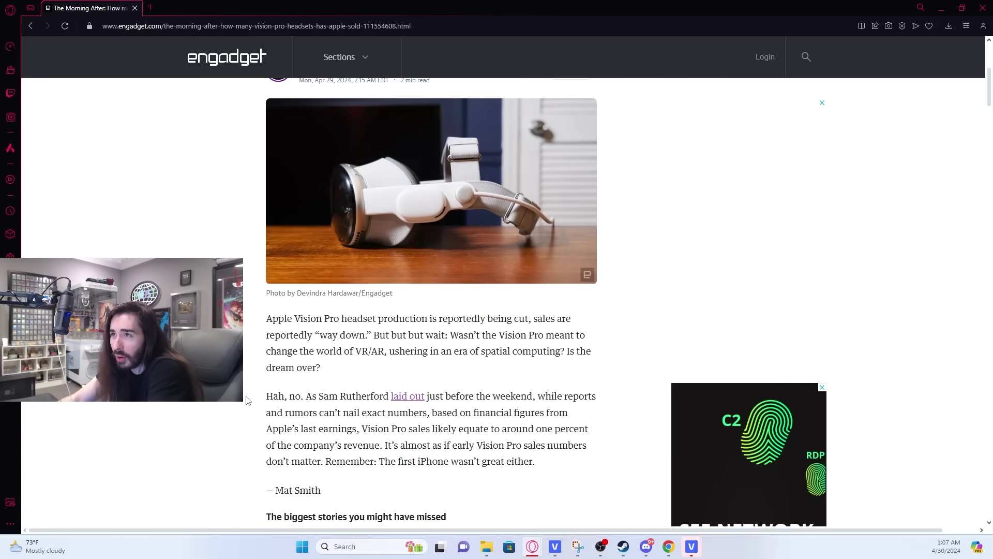
scroll(up, 3)
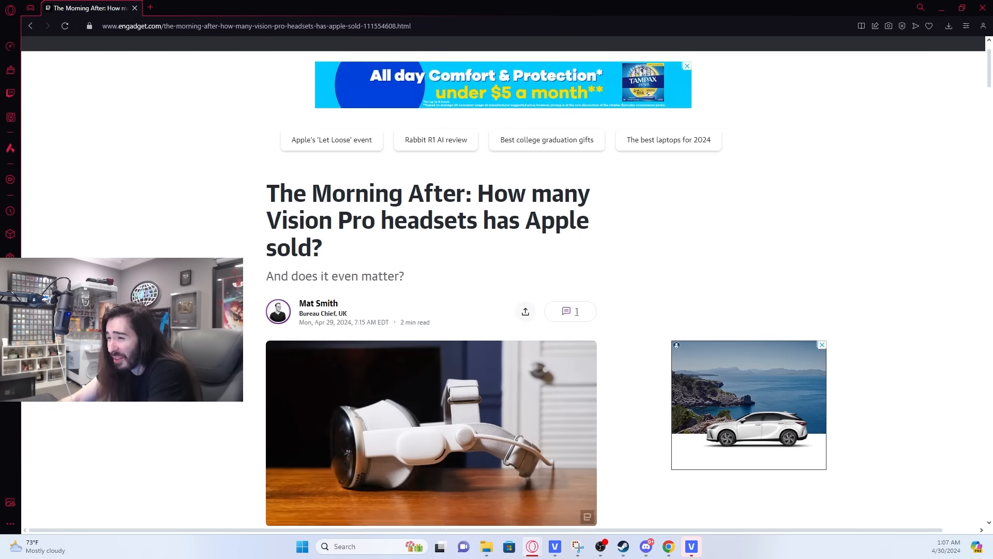
scroll(down, 3)
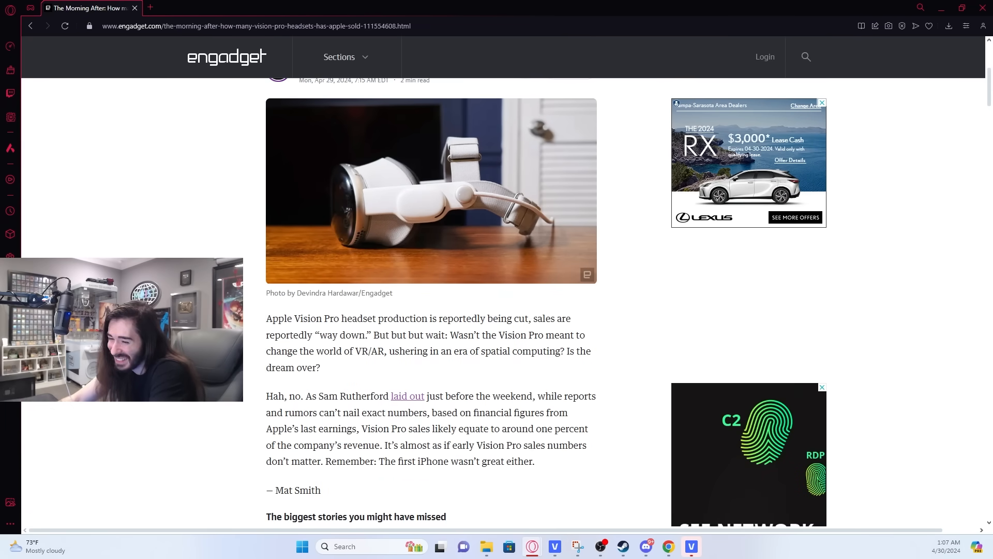